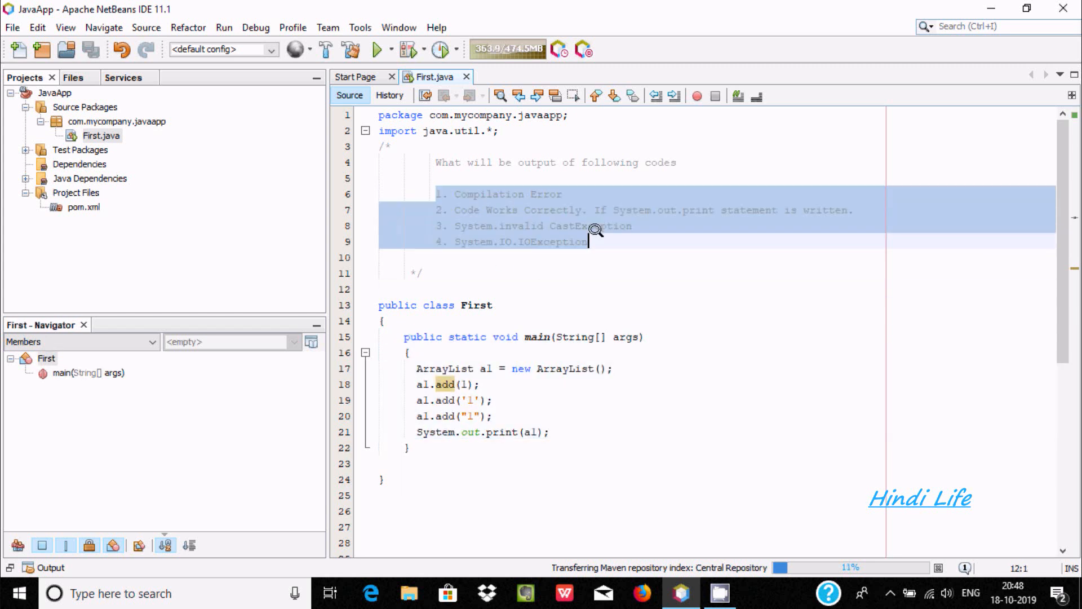
# - Highlight answer option 2, then run First.java with Run File from the editor's context menu
pyautogui.click(560, 194)
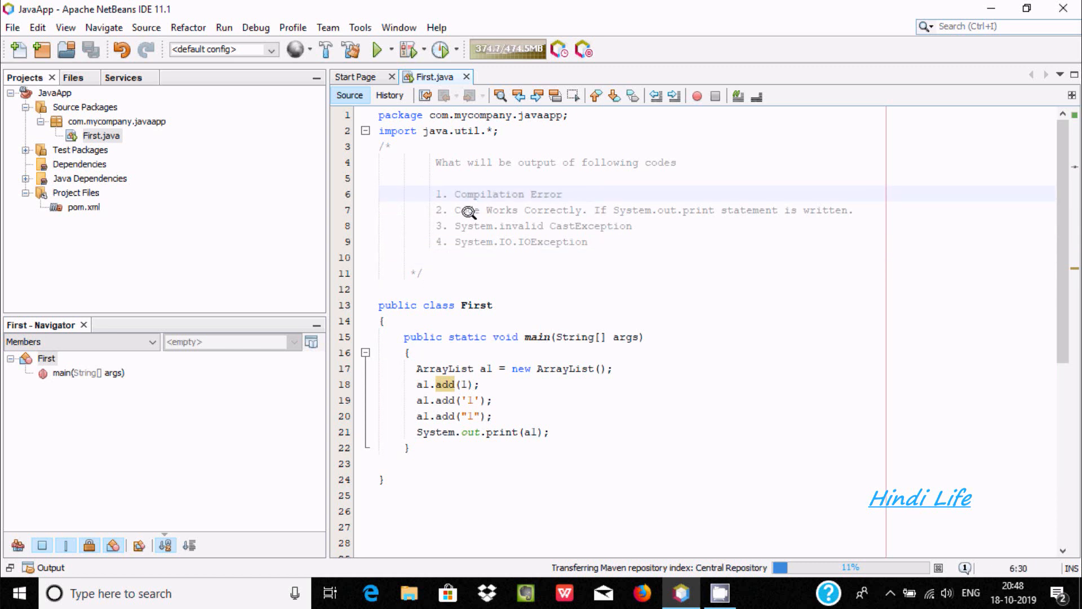
pyautogui.moveTo(457, 209); pyautogui.dragTo(559, 210)
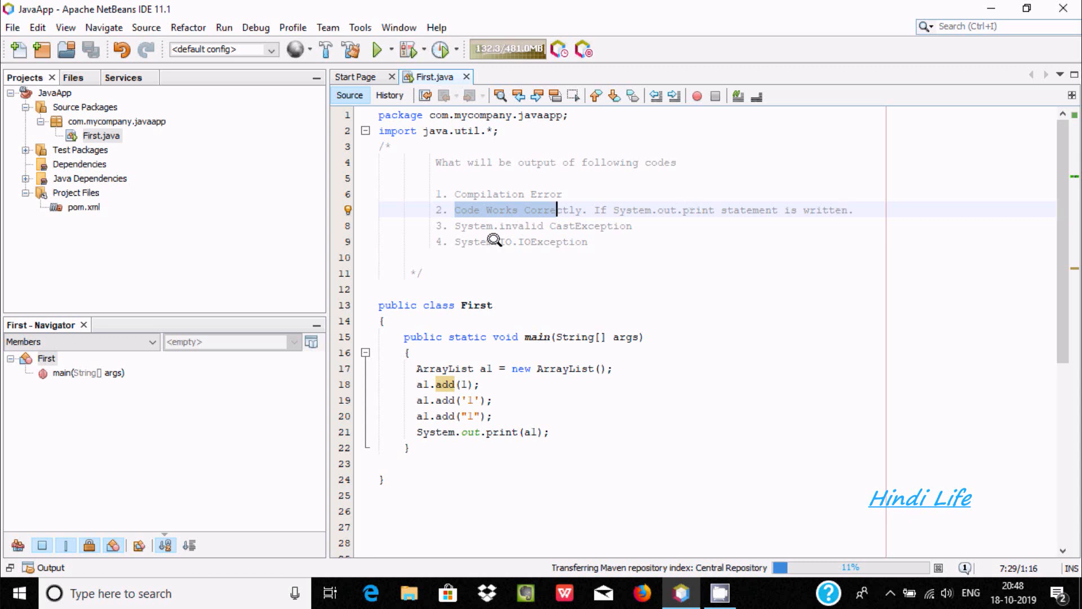
pyautogui.moveTo(523, 227)
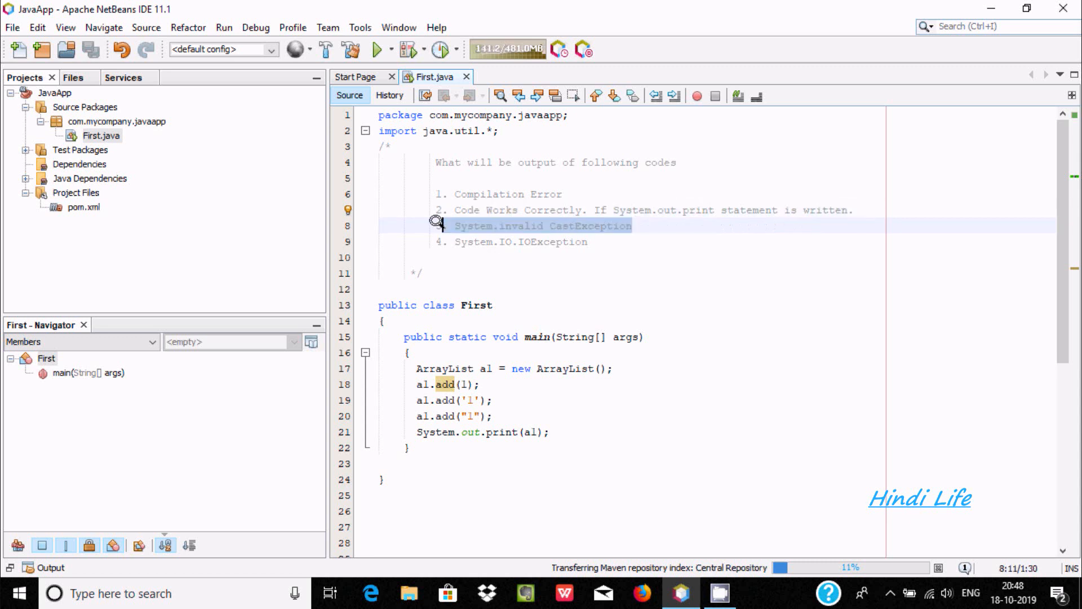
pyautogui.moveTo(483, 241)
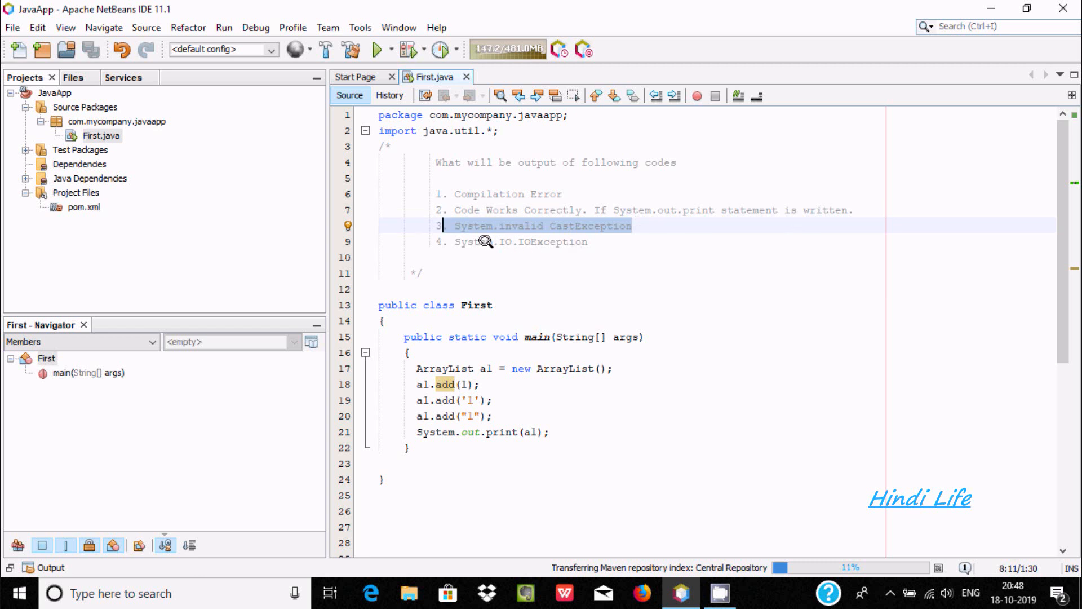
pyautogui.moveTo(599, 240)
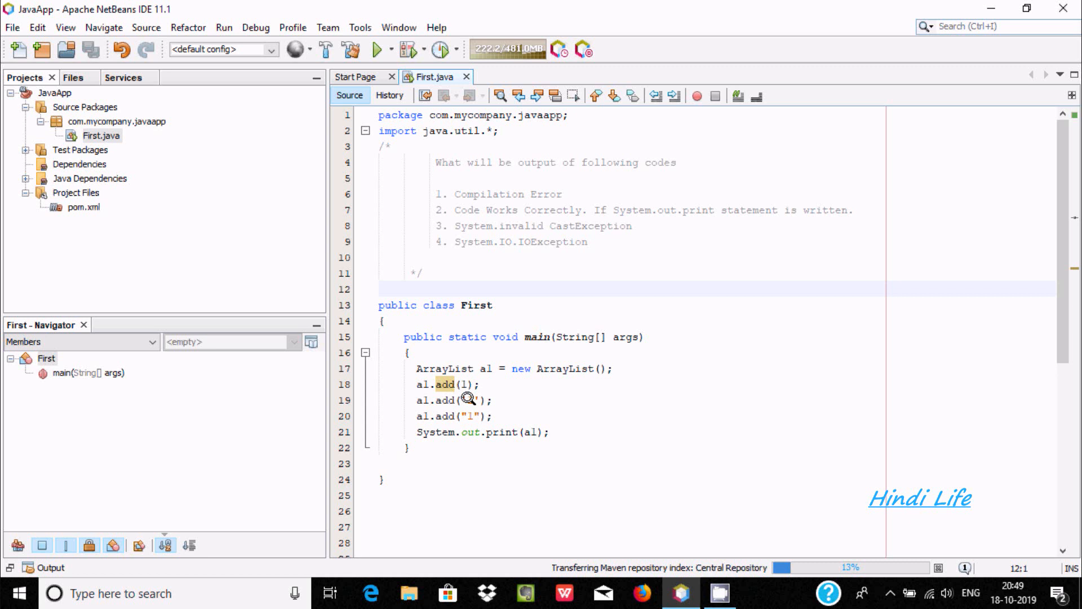
pyautogui.click(380, 288)
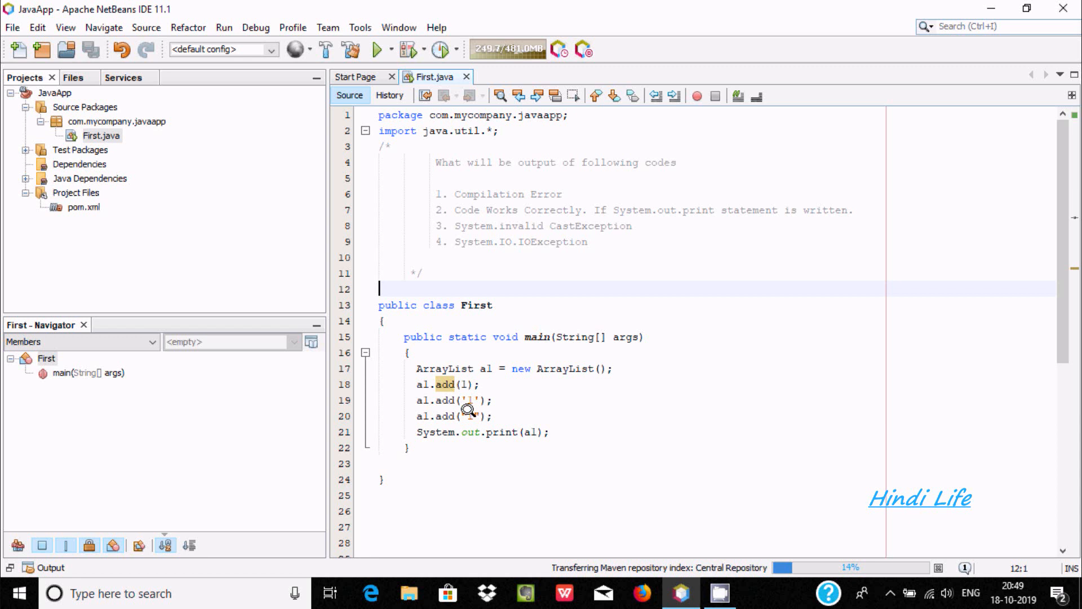
pyautogui.rightClick(468, 409)
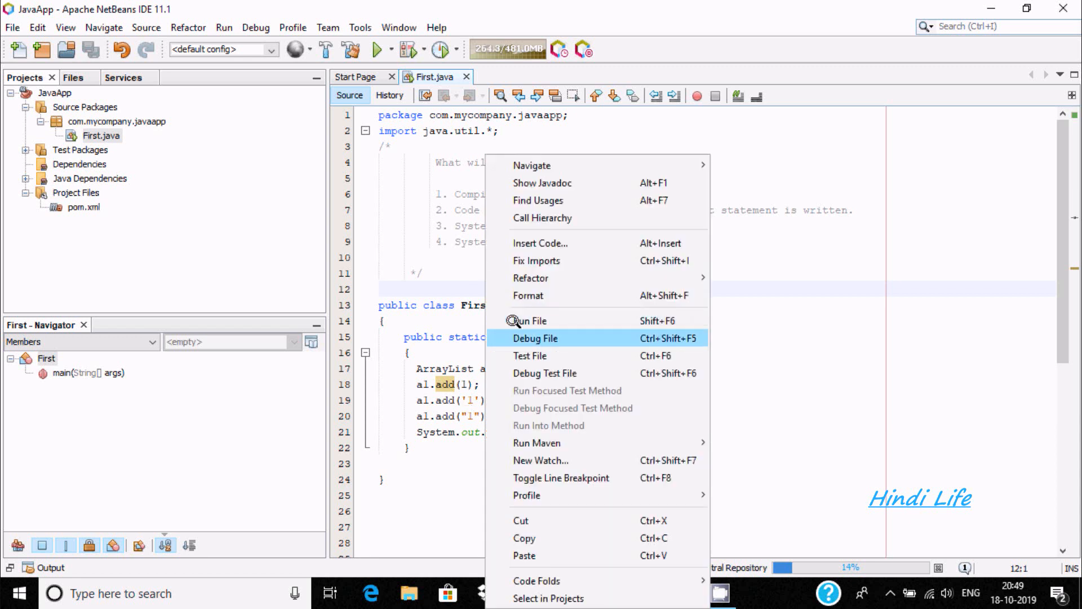
pyautogui.click(529, 320)
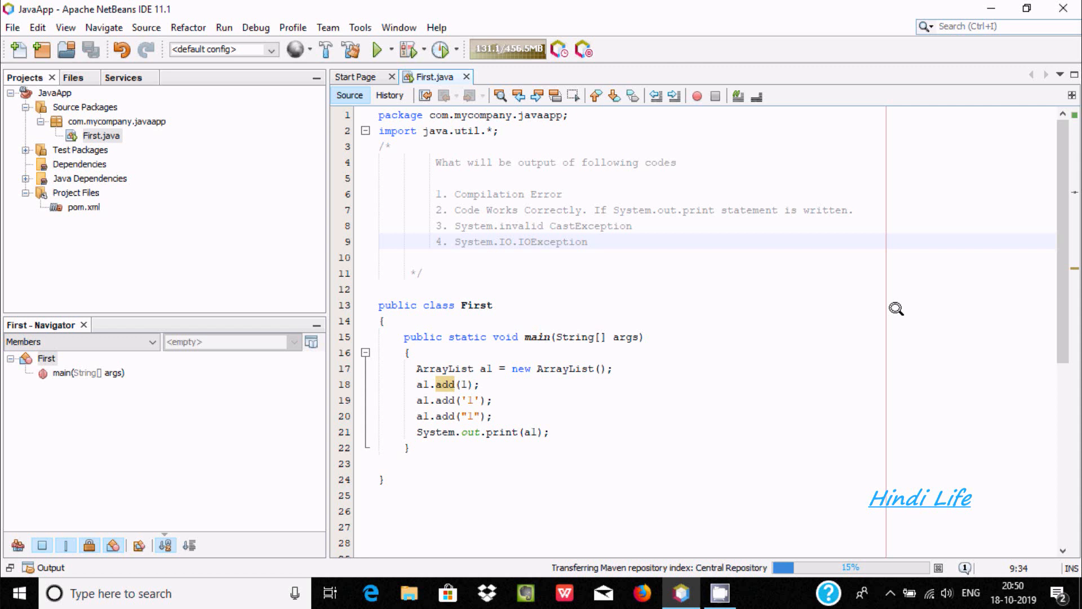
# - Scroll to line 32 and place the cursor above the comment explaining answer 2
pyautogui.scroll(-3)
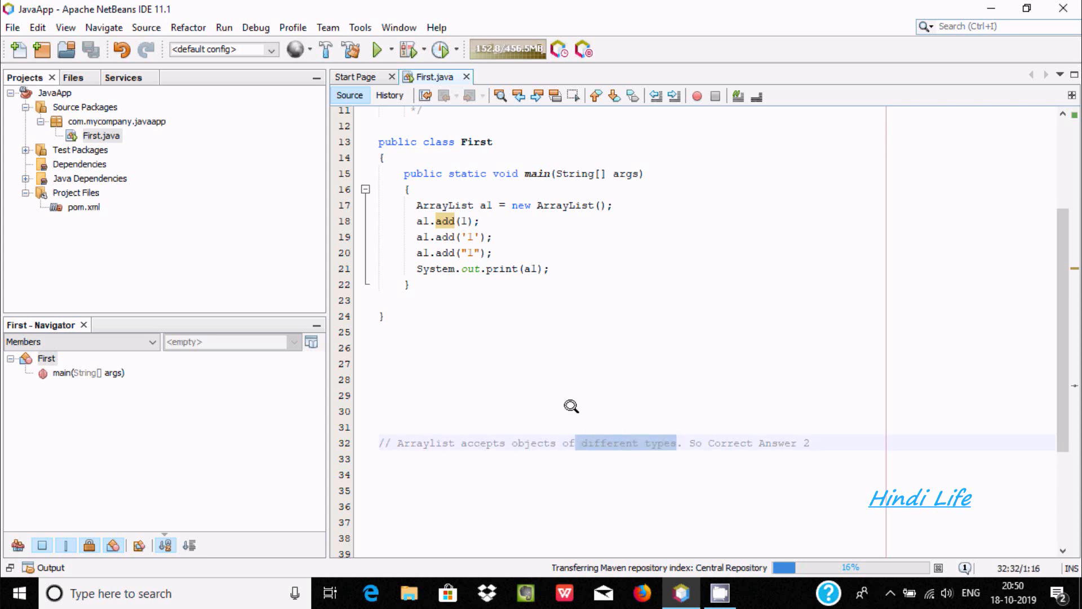
pyautogui.click(608, 409)
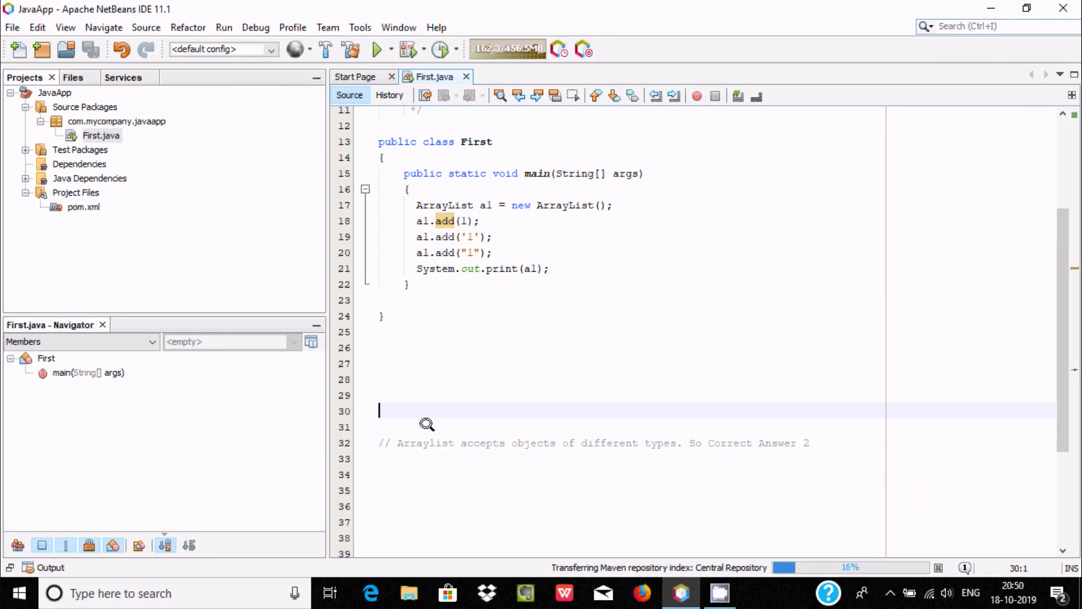
pyautogui.moveTo(551, 442)
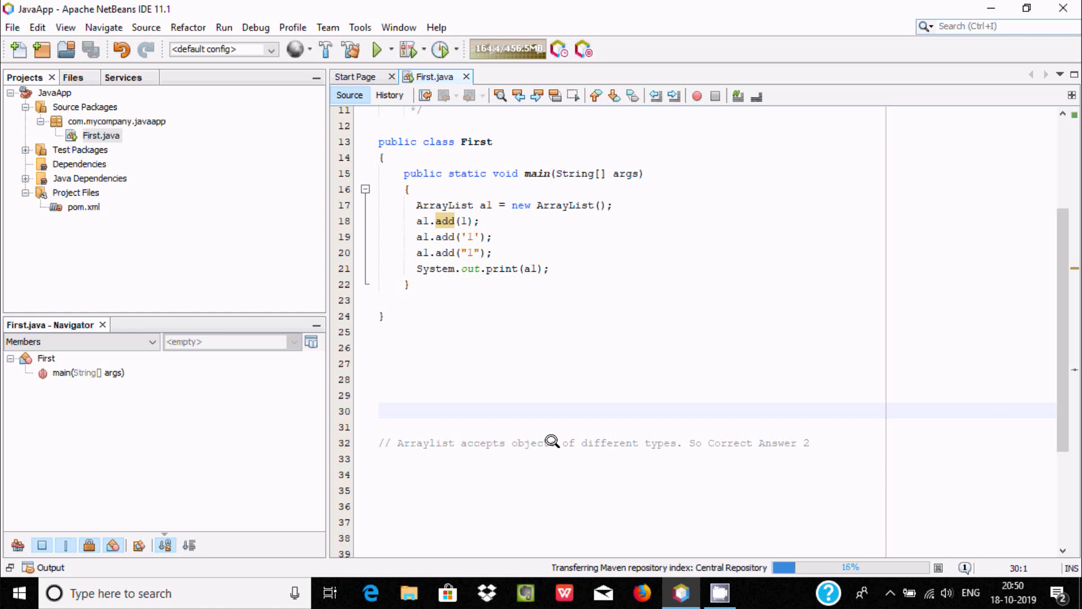
pyautogui.moveTo(624, 454)
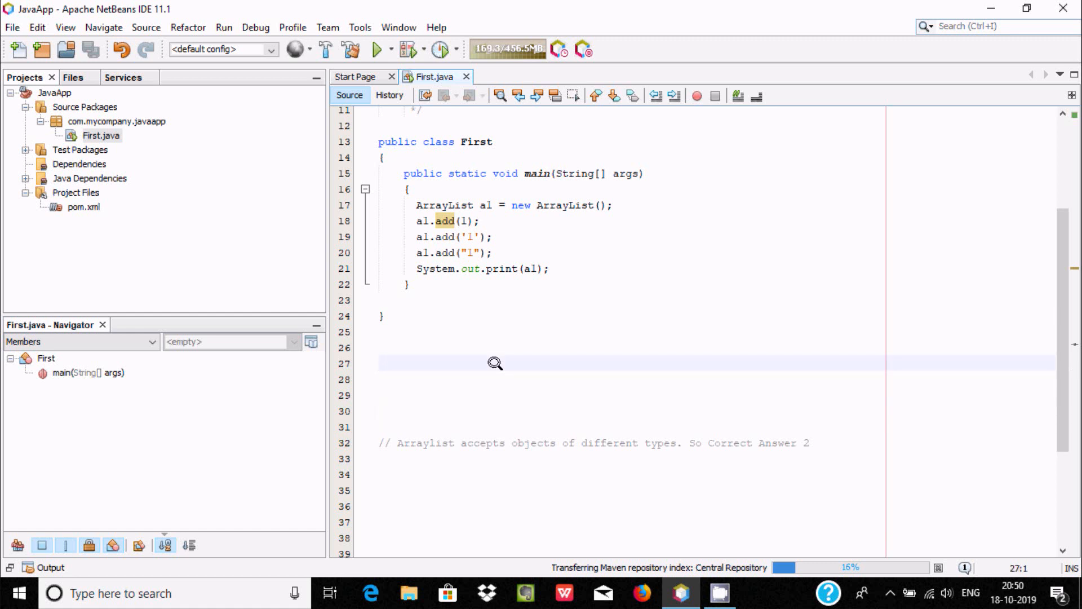
pyautogui.click(380, 362)
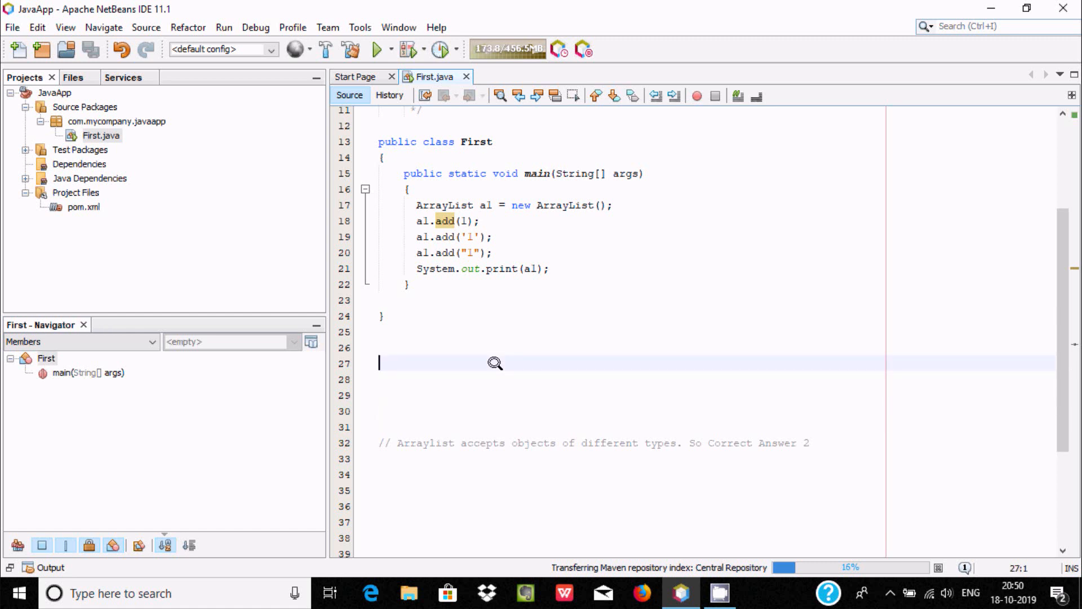
pyautogui.moveTo(499, 388)
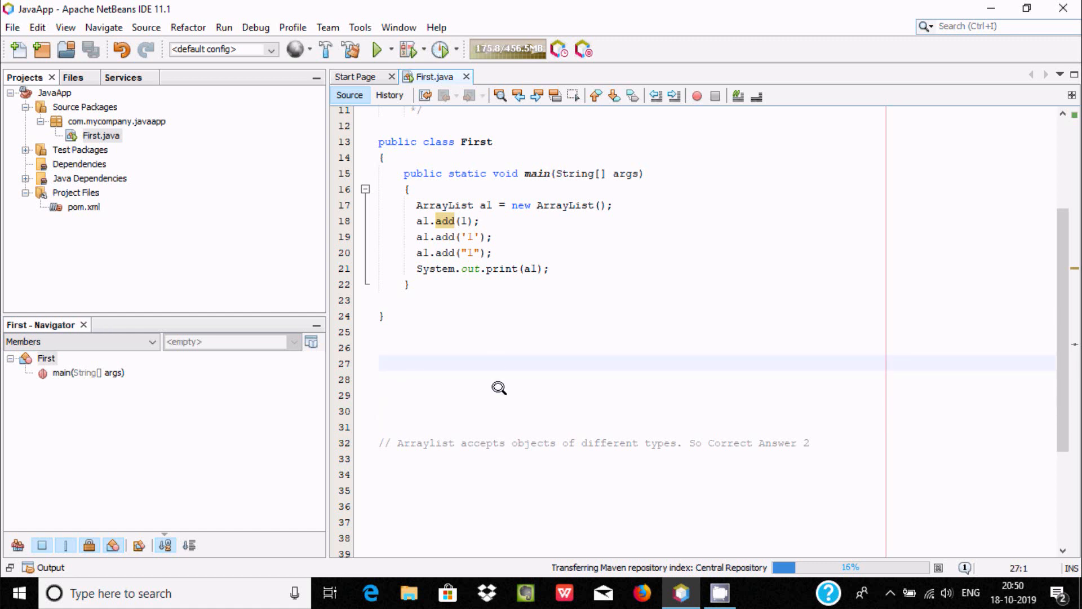
pyautogui.moveTo(528, 365)
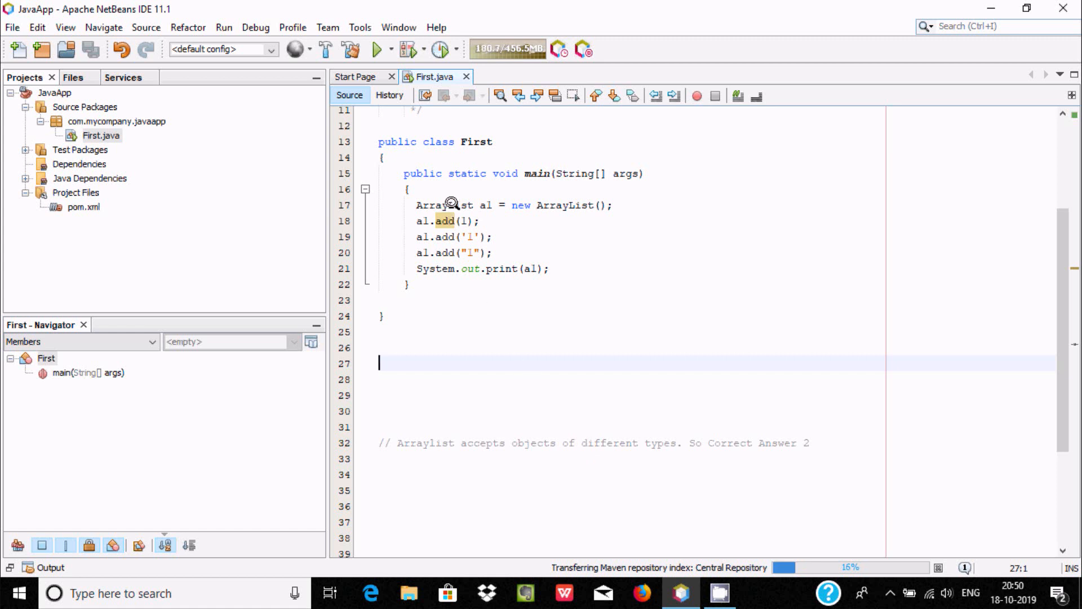
pyautogui.moveTo(442, 312)
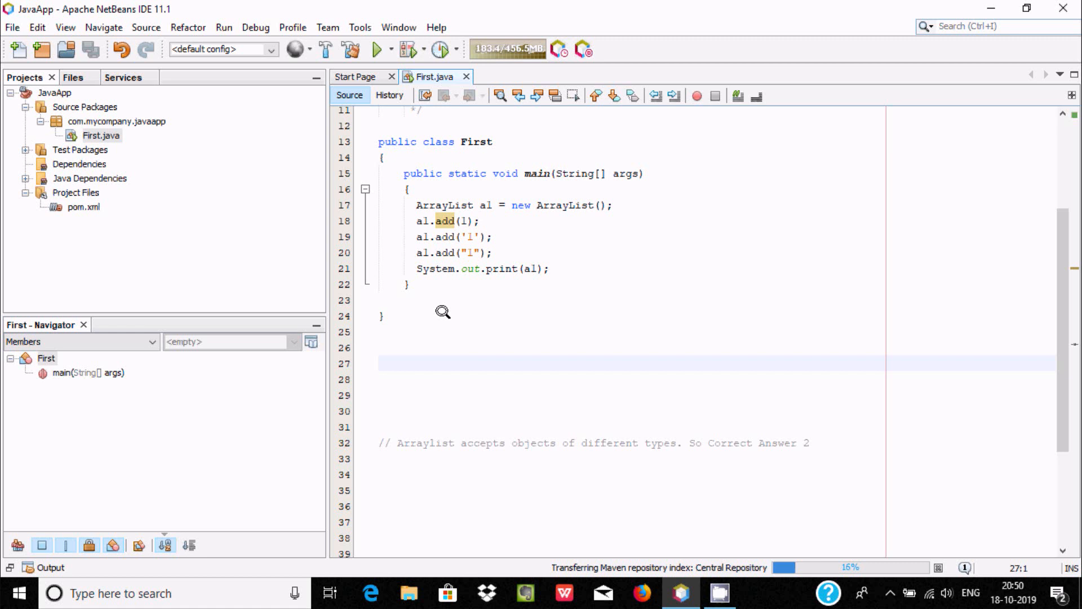